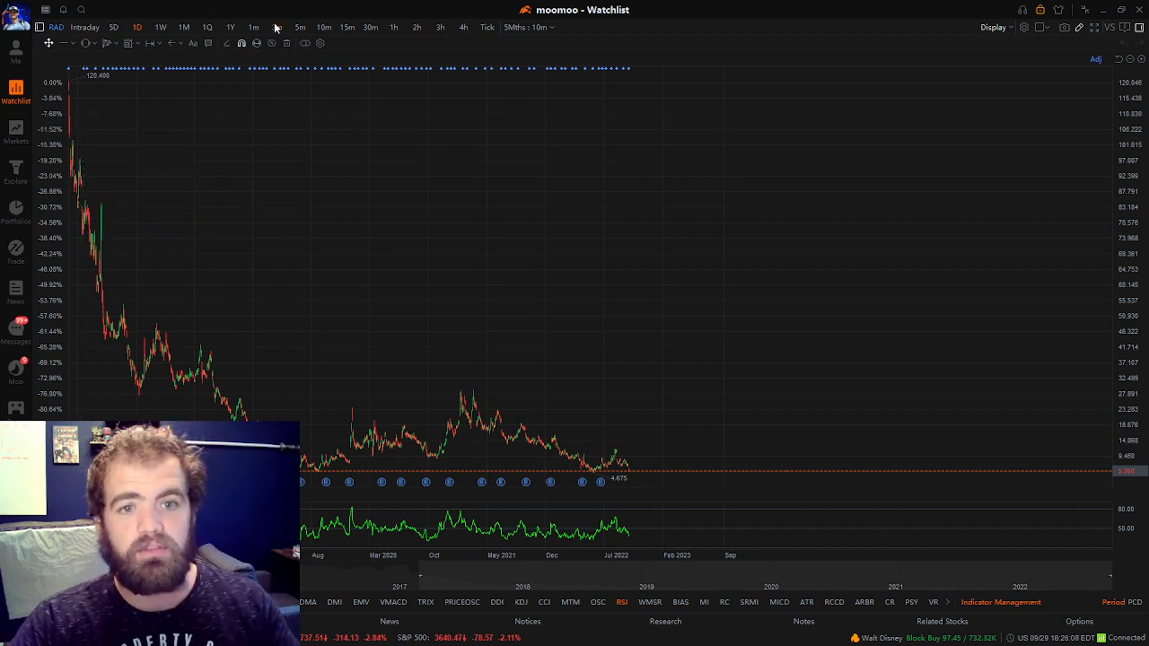
# - Show the RAD chart on 10-minute intraday candles instead of multi-year daily history
pyautogui.click(323, 27)
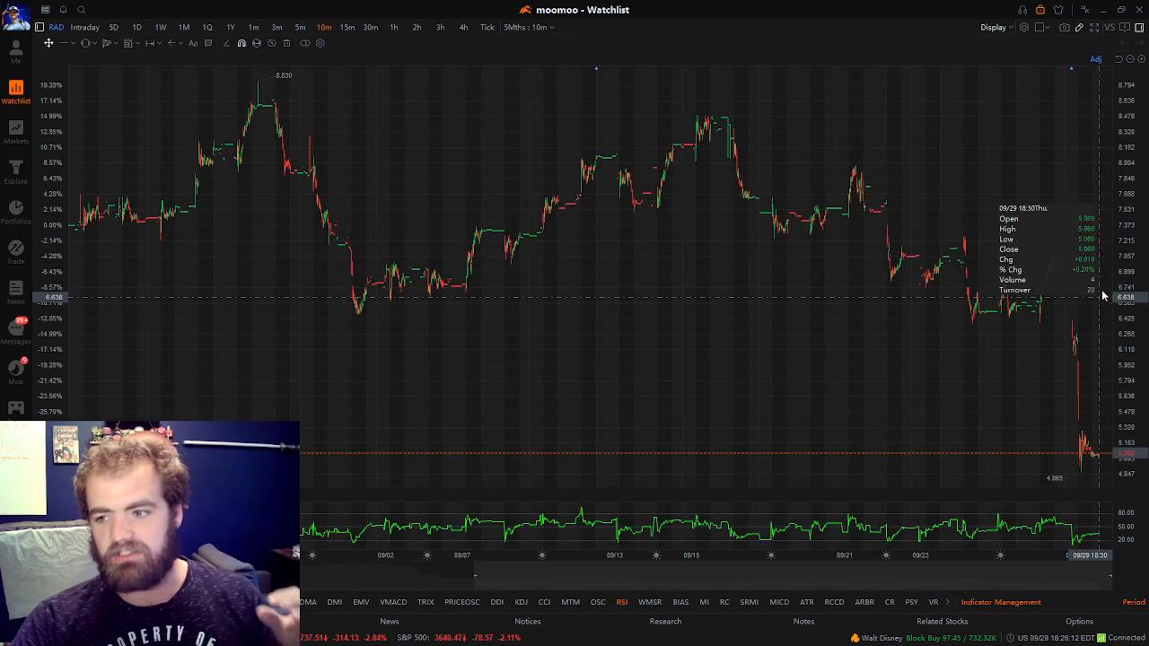
pyautogui.moveTo(1069, 266)
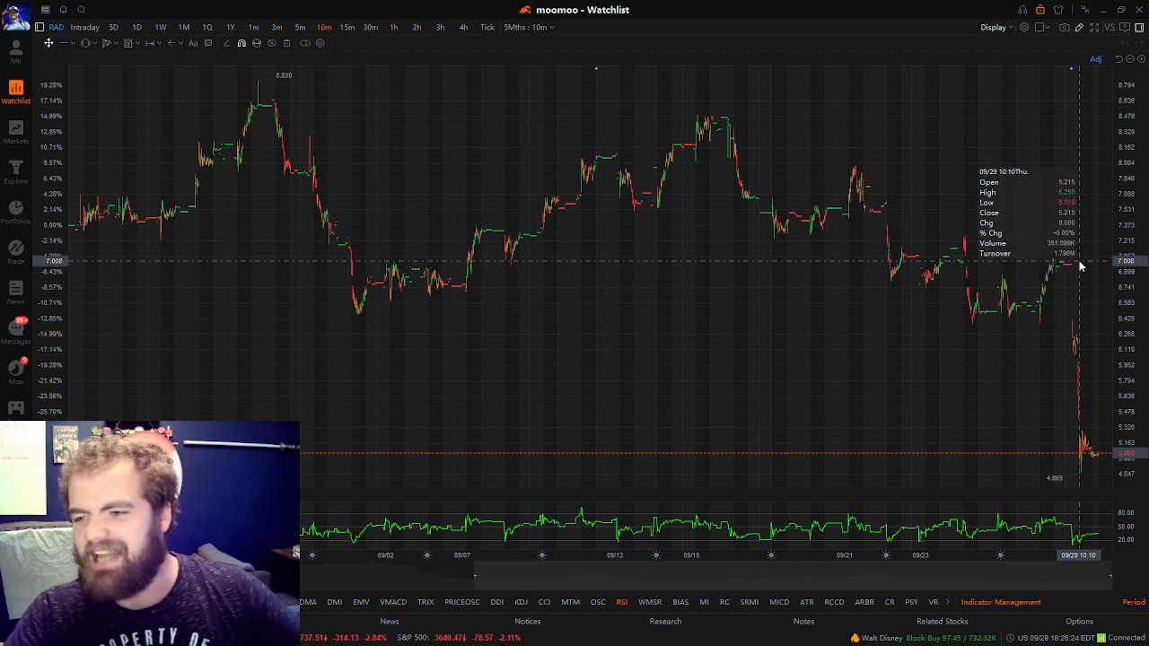
pyautogui.moveTo(1077, 379)
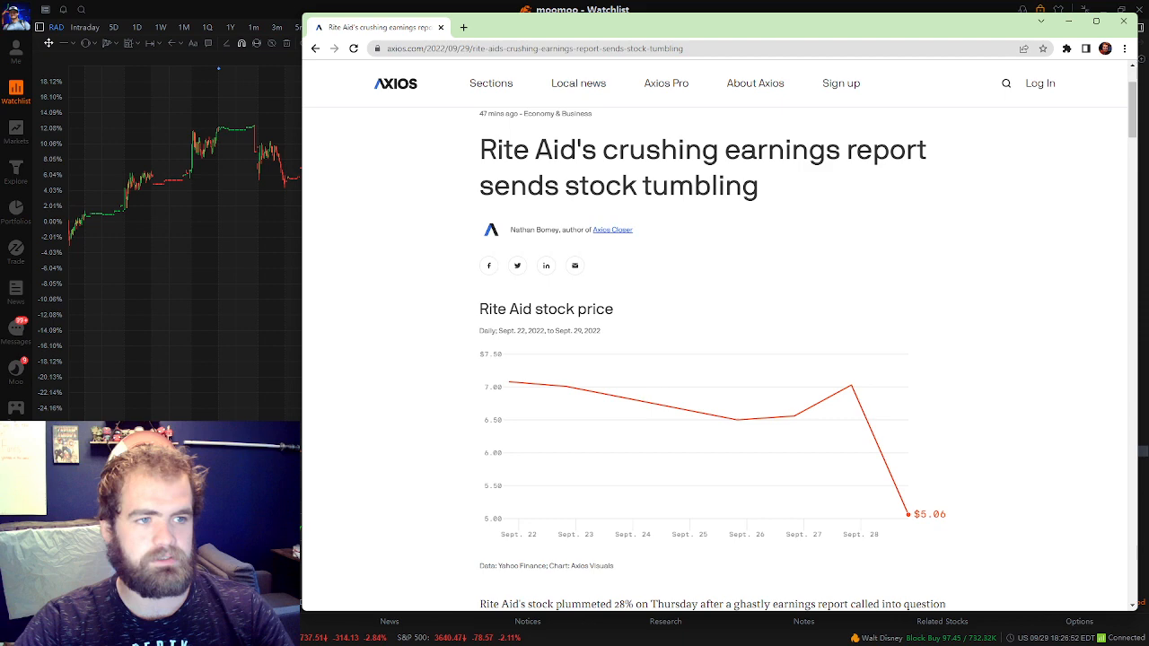
# - Scroll through the Axios Rite Aid earnings article past the price chart and read the body text
pyautogui.scroll(-3)
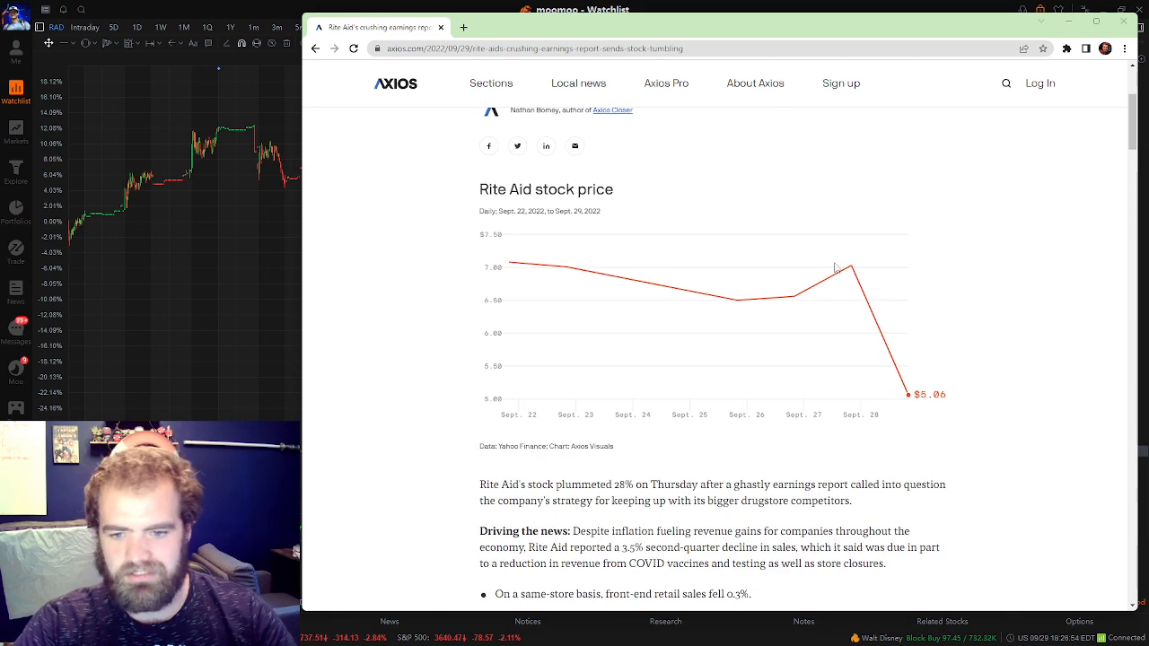
pyautogui.scroll(-3)
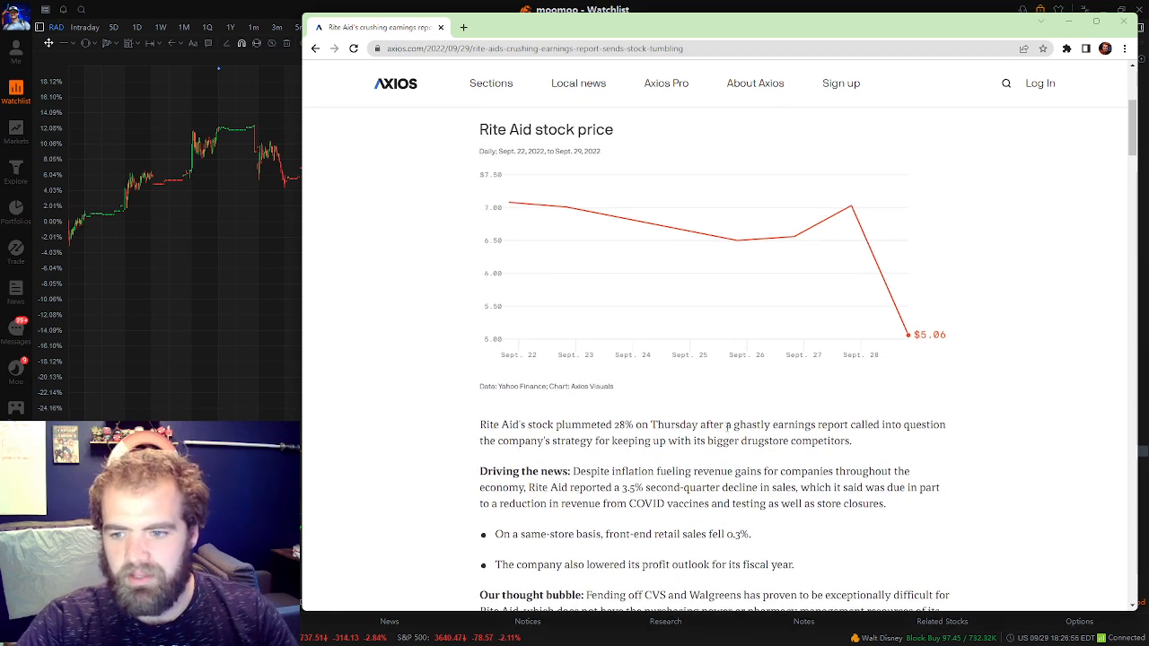
pyautogui.scroll(-3)
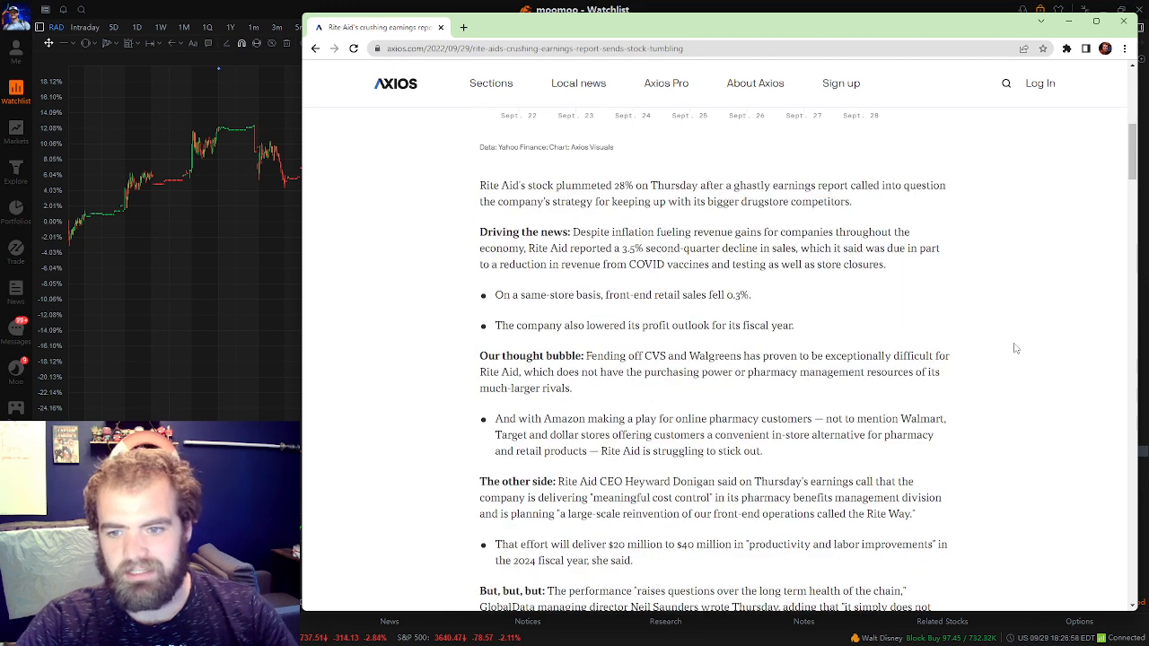
pyautogui.moveTo(511, 305)
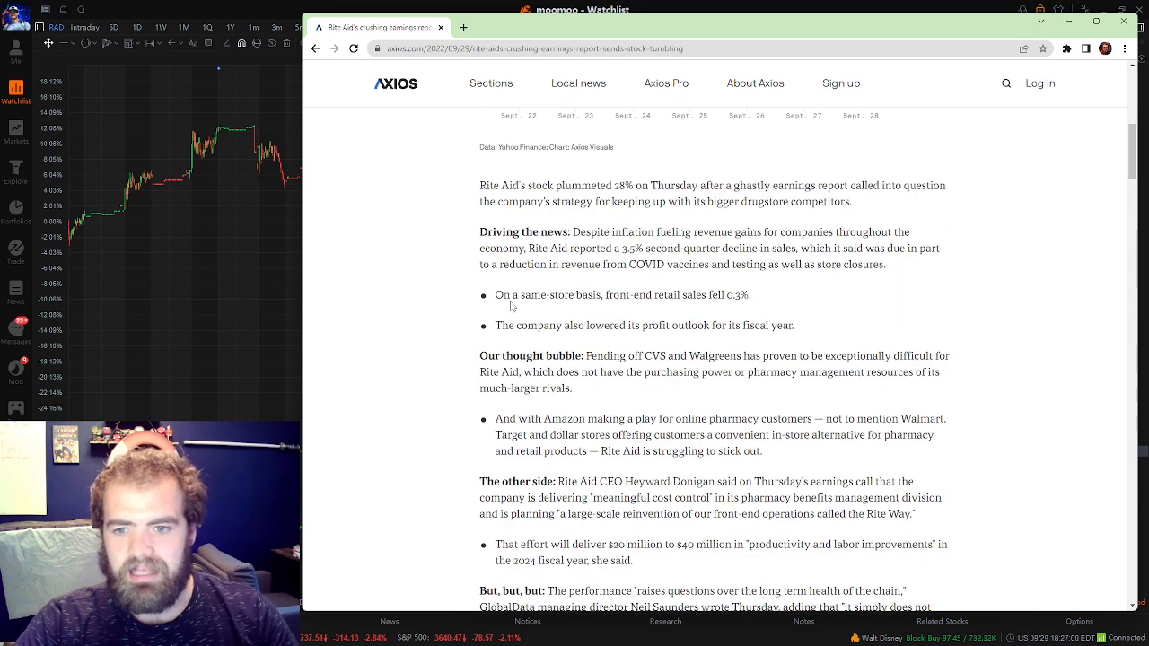
pyautogui.moveTo(718, 312)
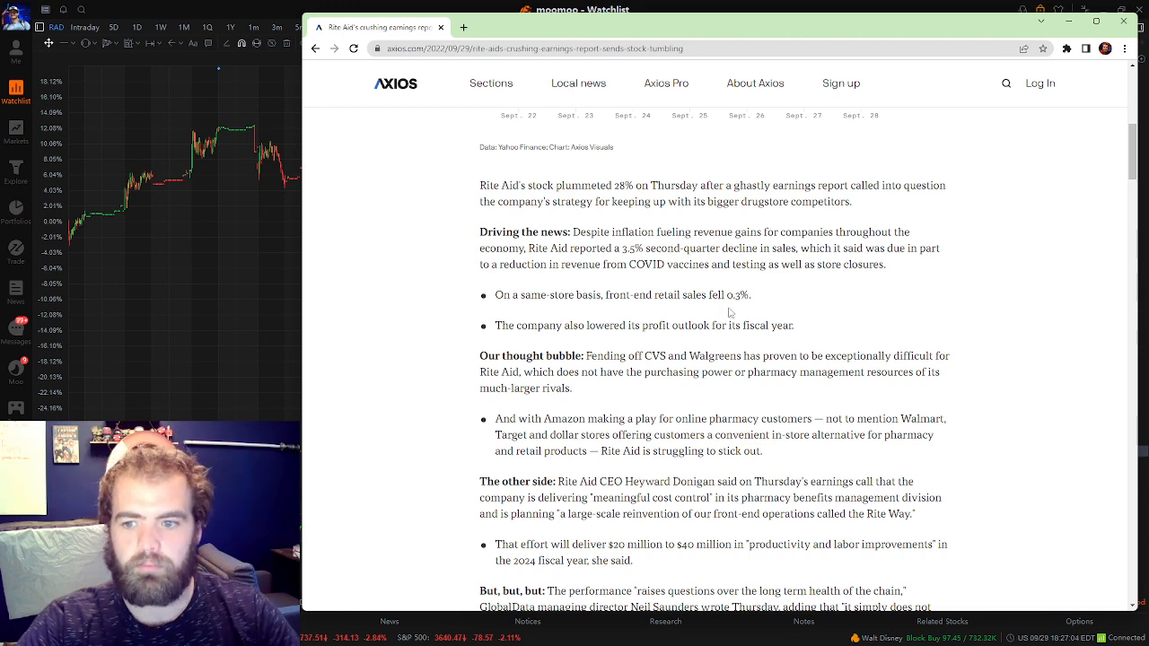
pyautogui.scroll(-3)
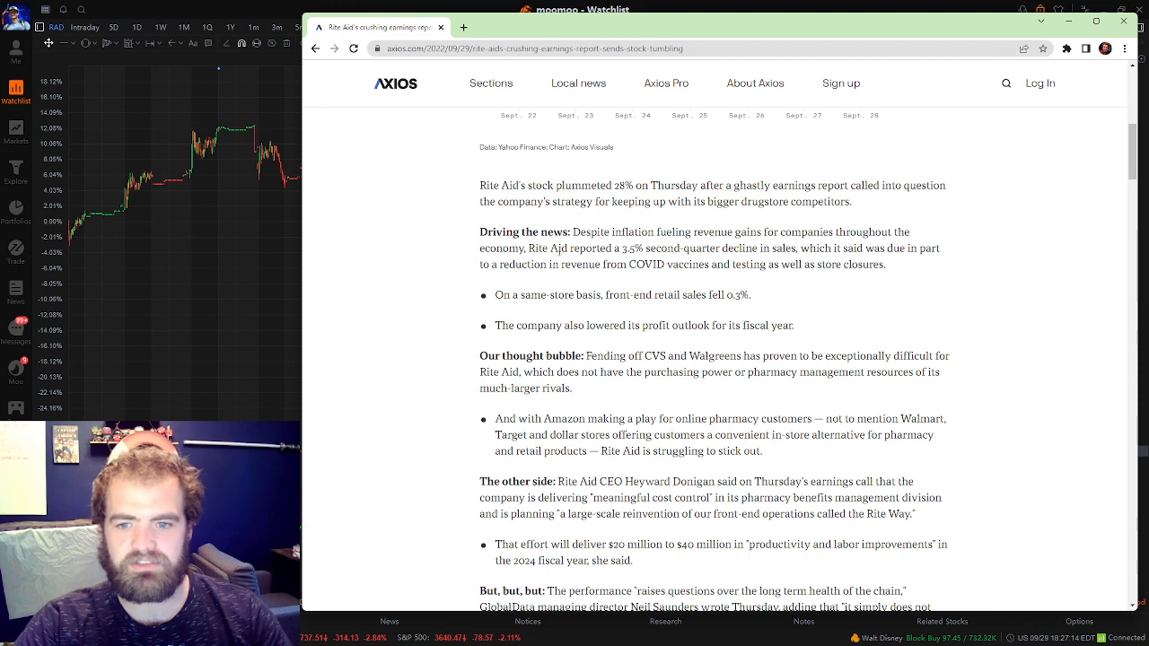
pyautogui.moveTo(528, 248); pyautogui.dragTo(798, 248)
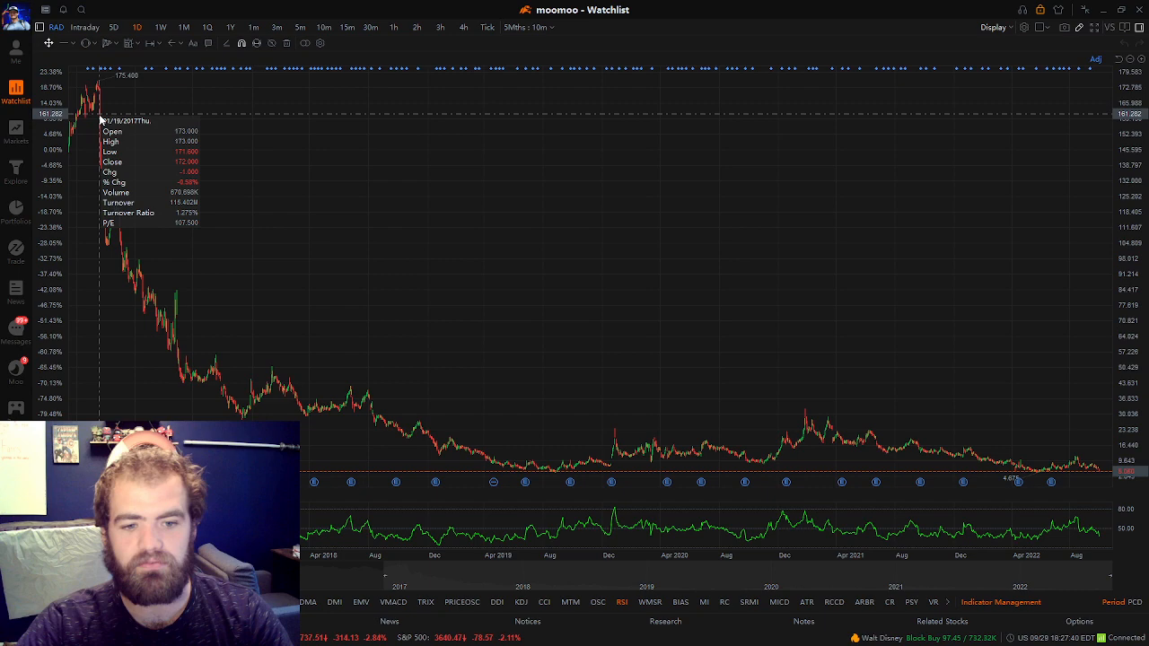
pyautogui.moveTo(1092, 476)
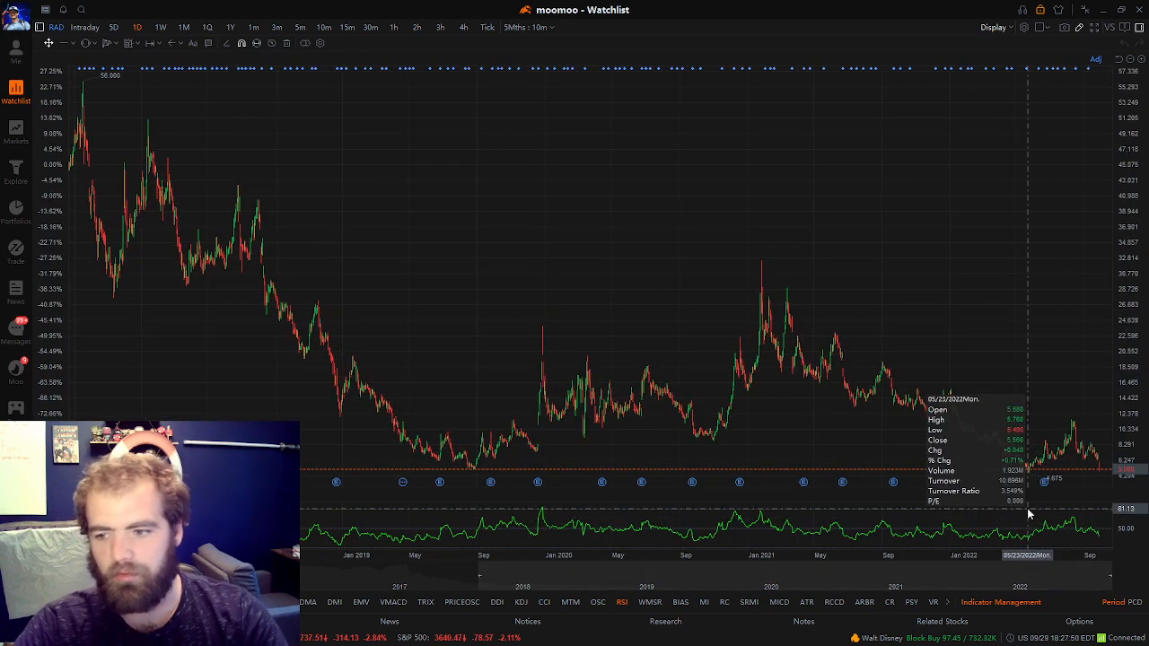
pyautogui.moveTo(901, 303)
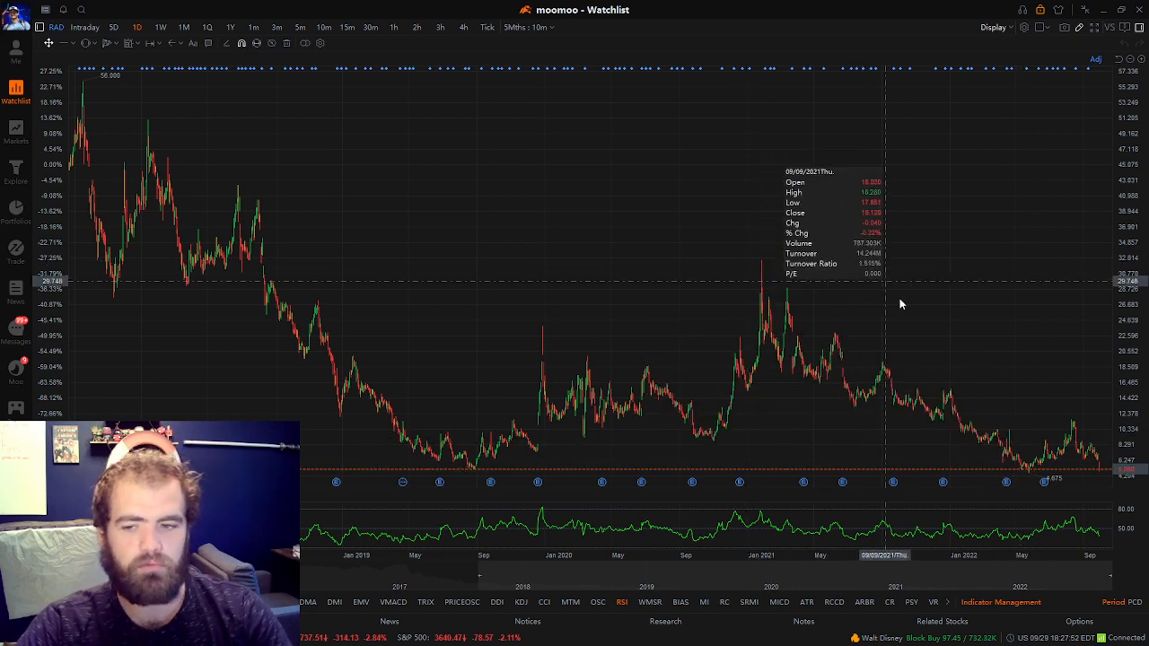
pyautogui.moveTo(1114, 474)
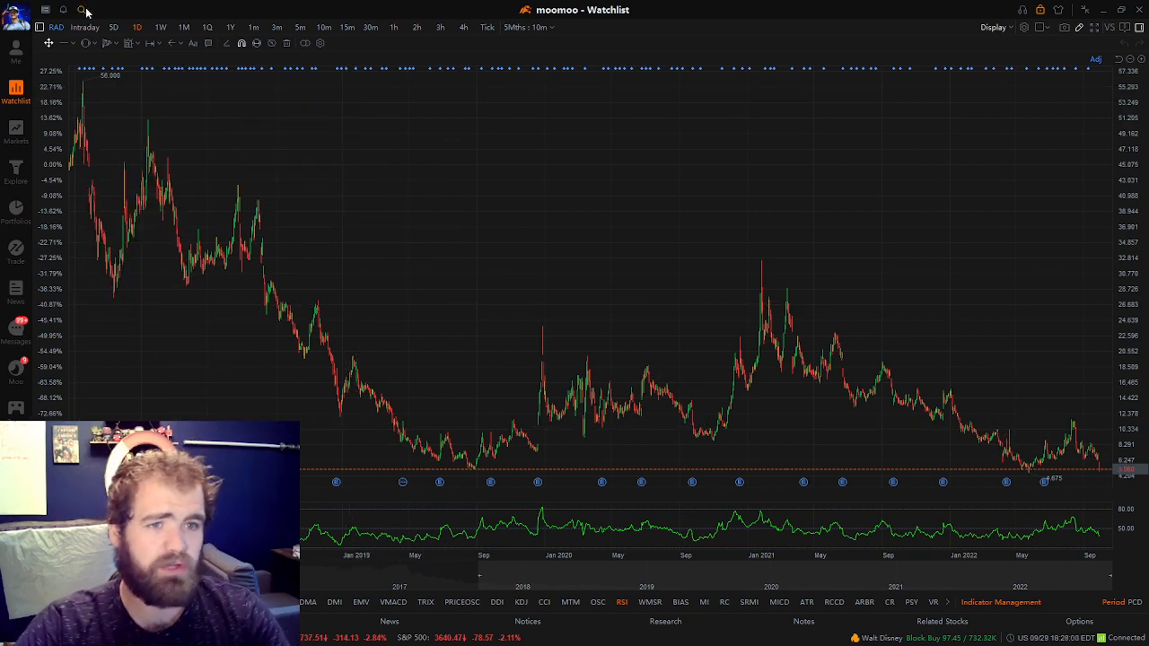
# - Search for the ticker KMX in moomoo's symbol search to bring up its chart
pyautogui.click(161, 11)
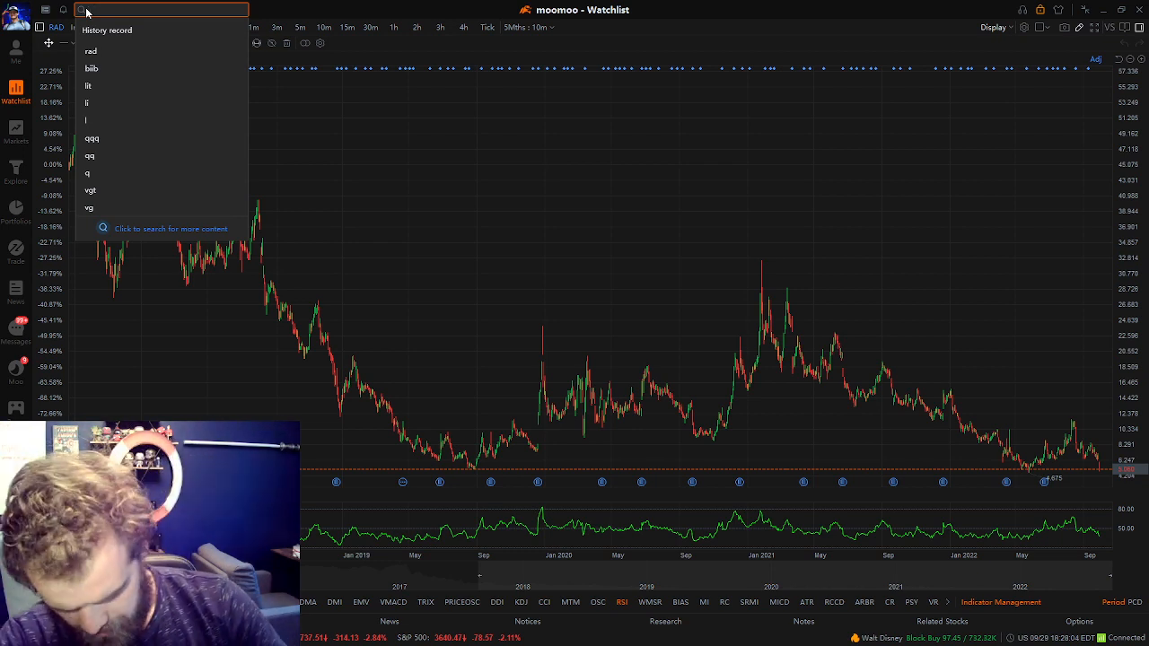
pyautogui.write('dm')
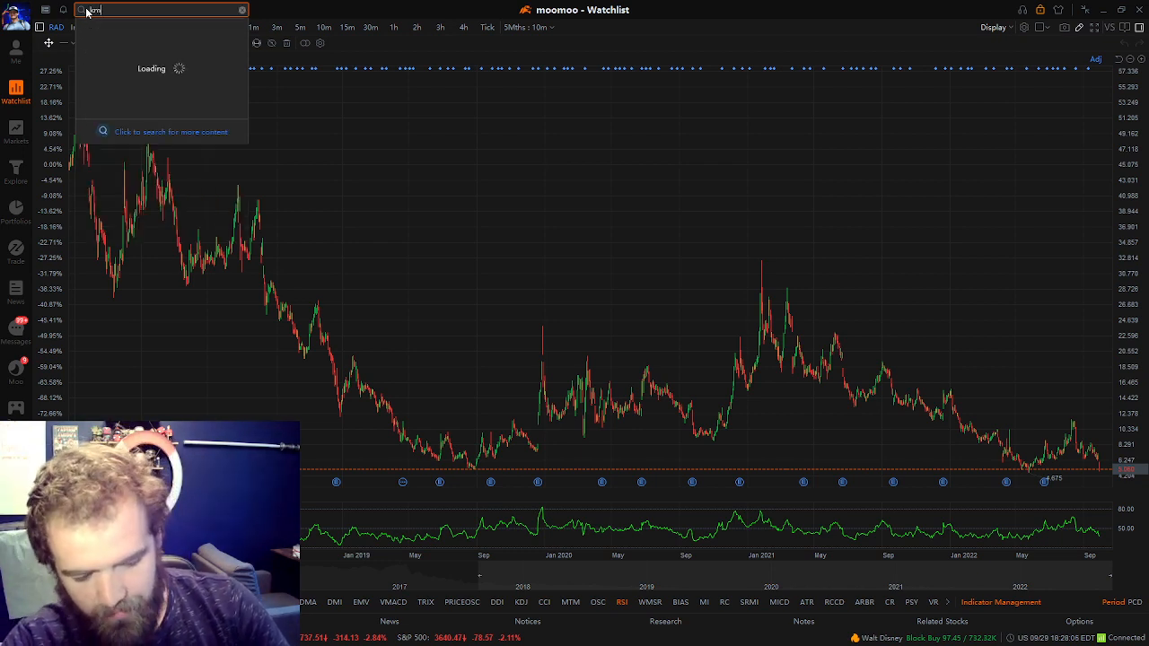
pyautogui.write('kmx')
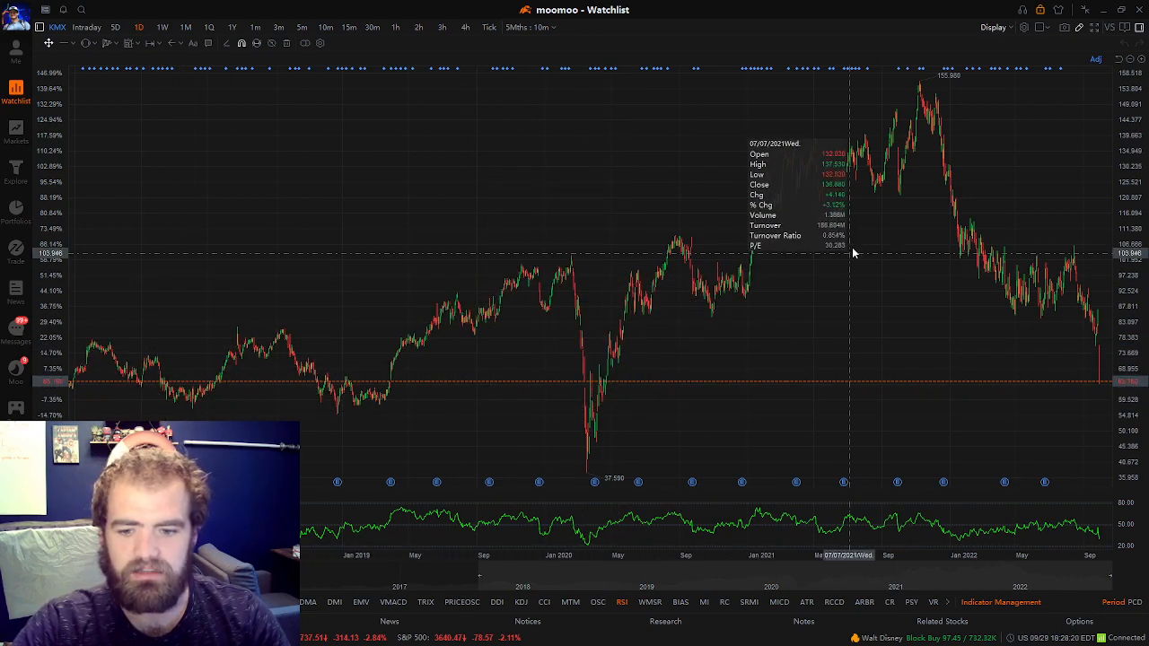
pyautogui.moveTo(919, 97)
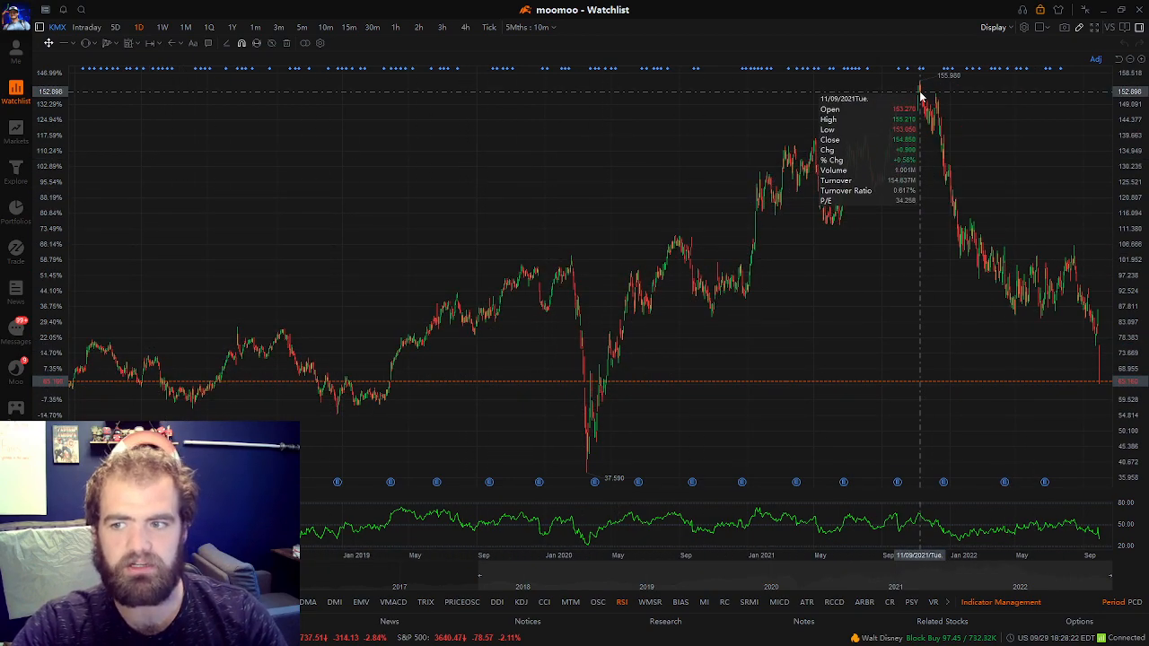
pyautogui.moveTo(1015, 261)
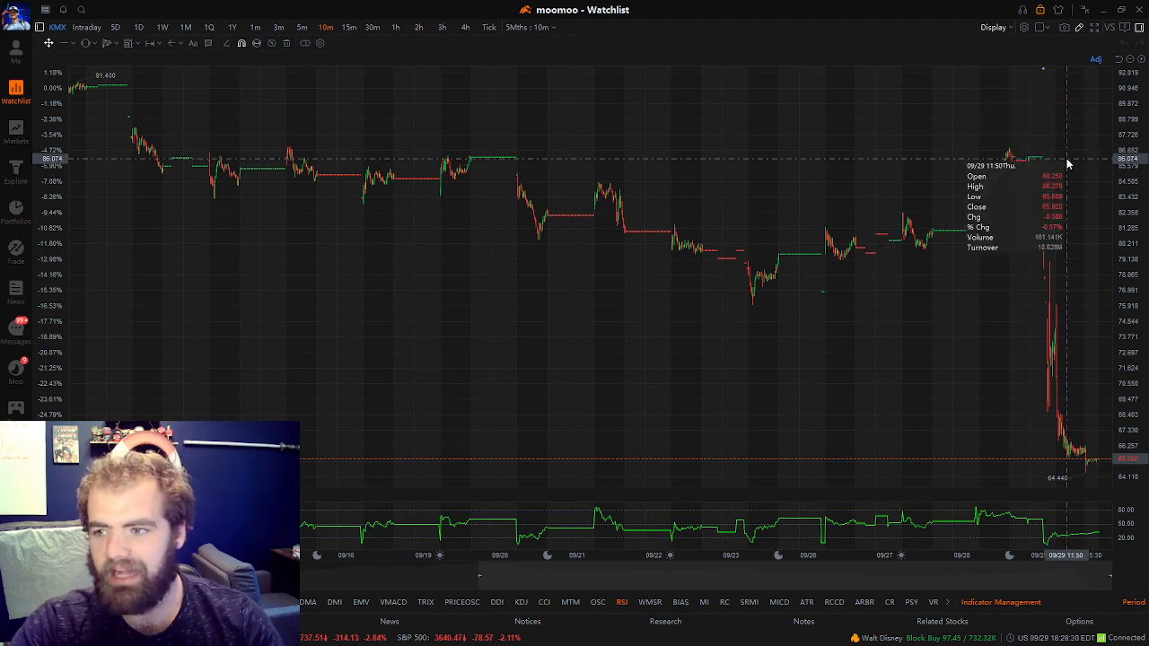
pyautogui.moveTo(1092, 445)
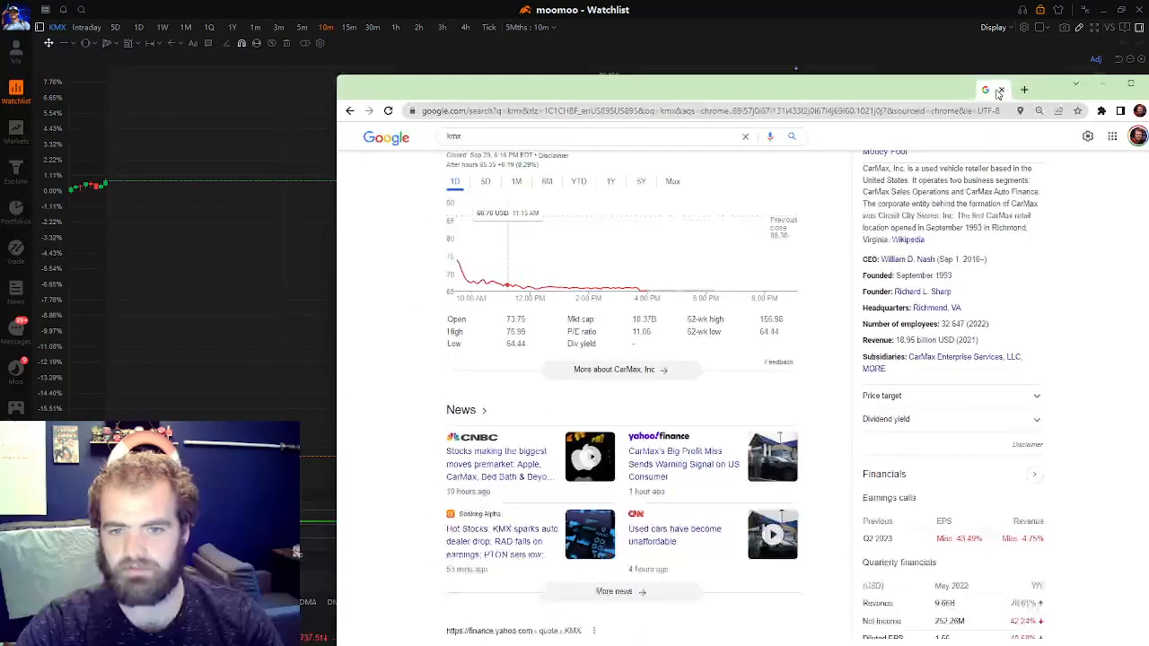
pyautogui.scroll(-3)
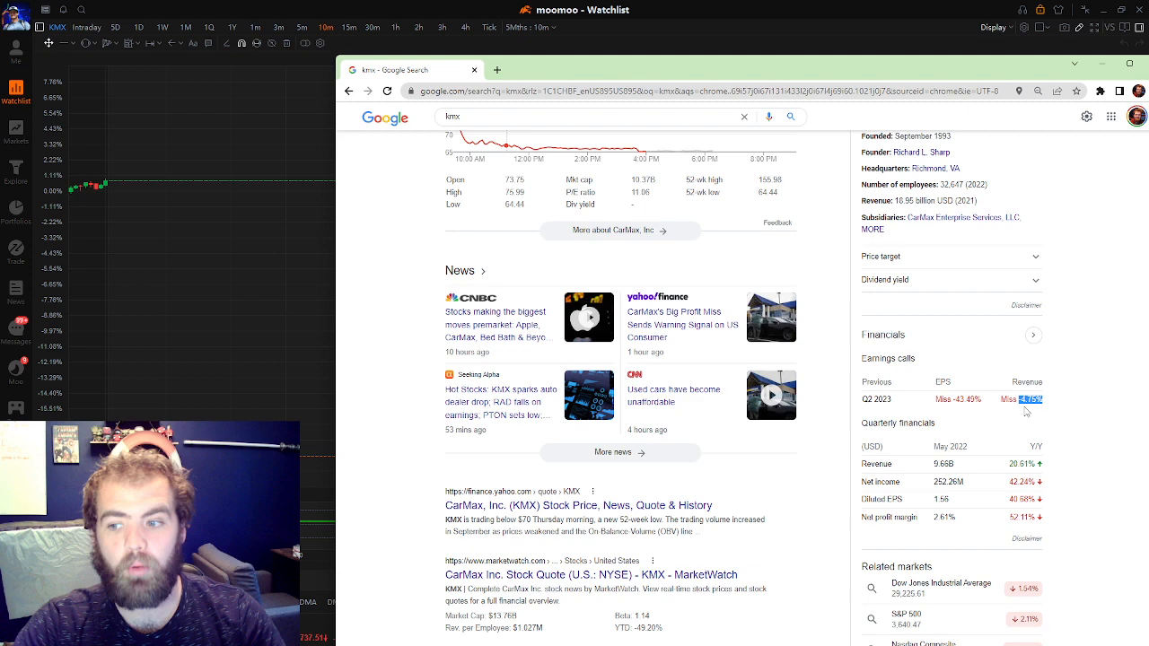
pyautogui.moveTo(392, 144)
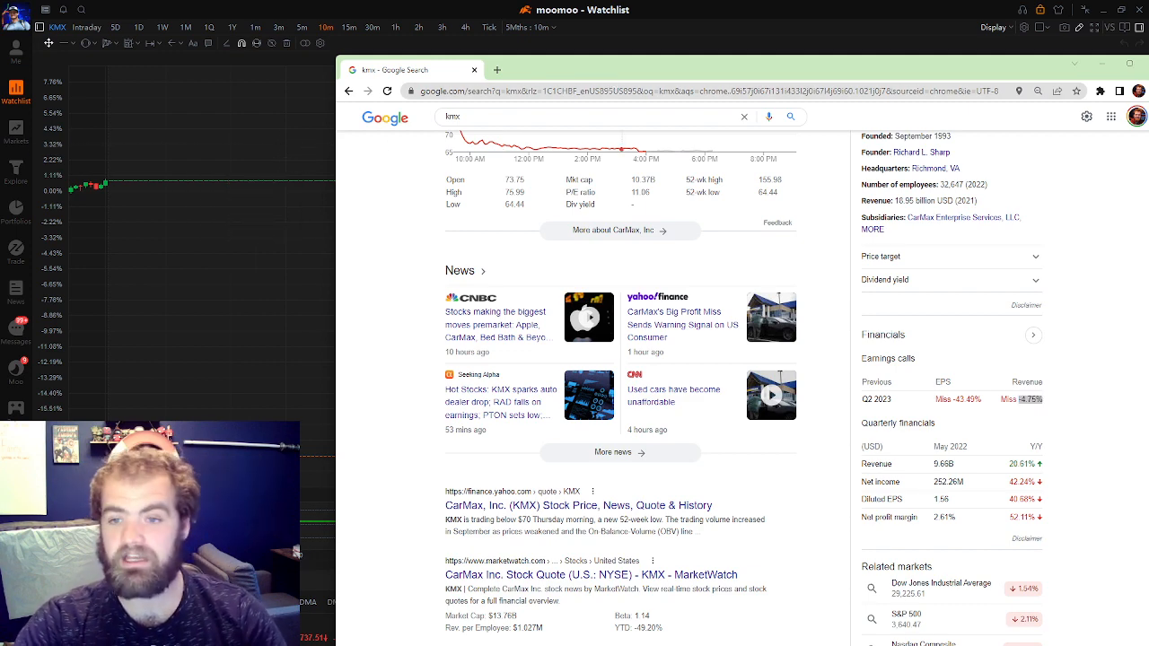
pyautogui.scroll(-3)
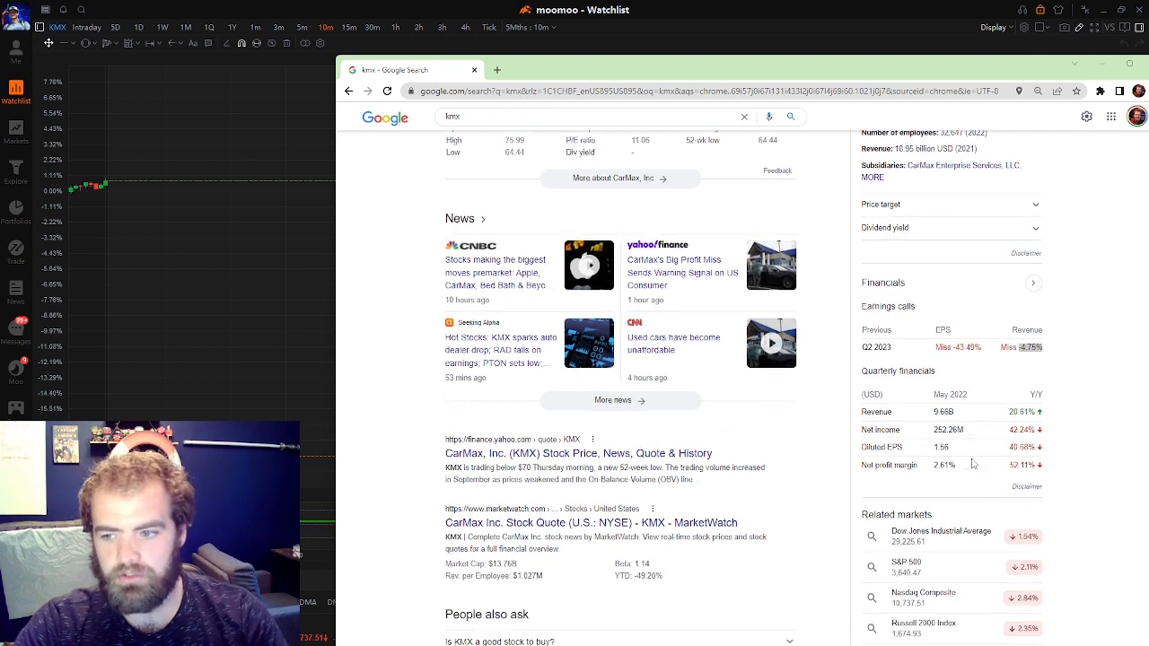
pyautogui.scroll(-3)
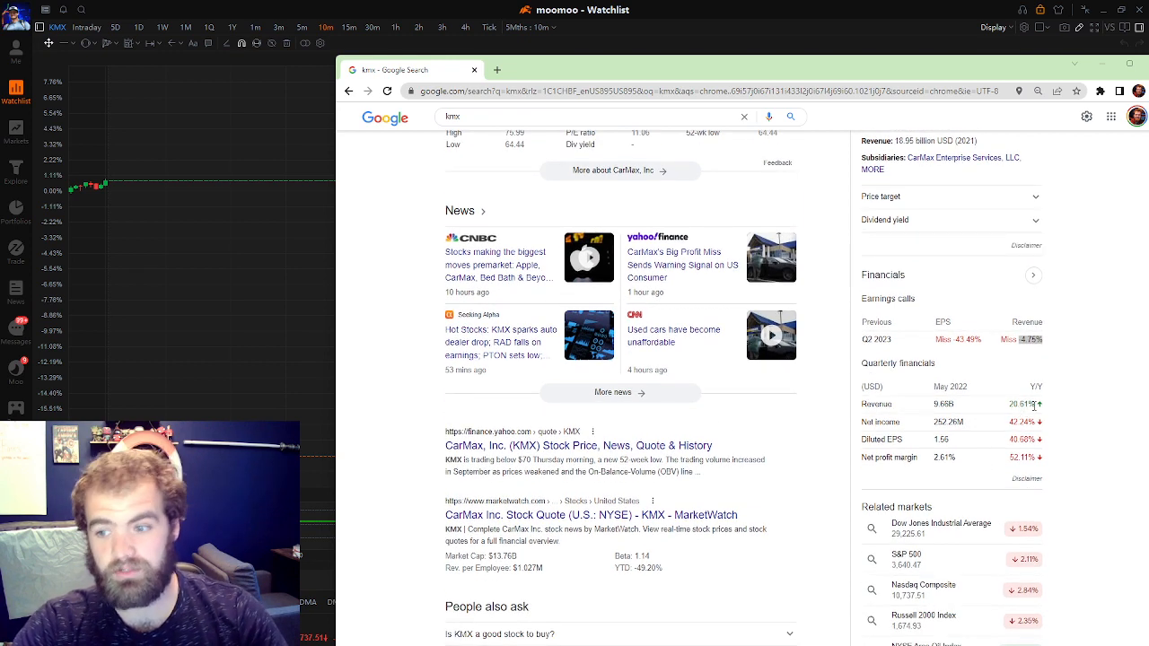
pyautogui.scroll(-3)
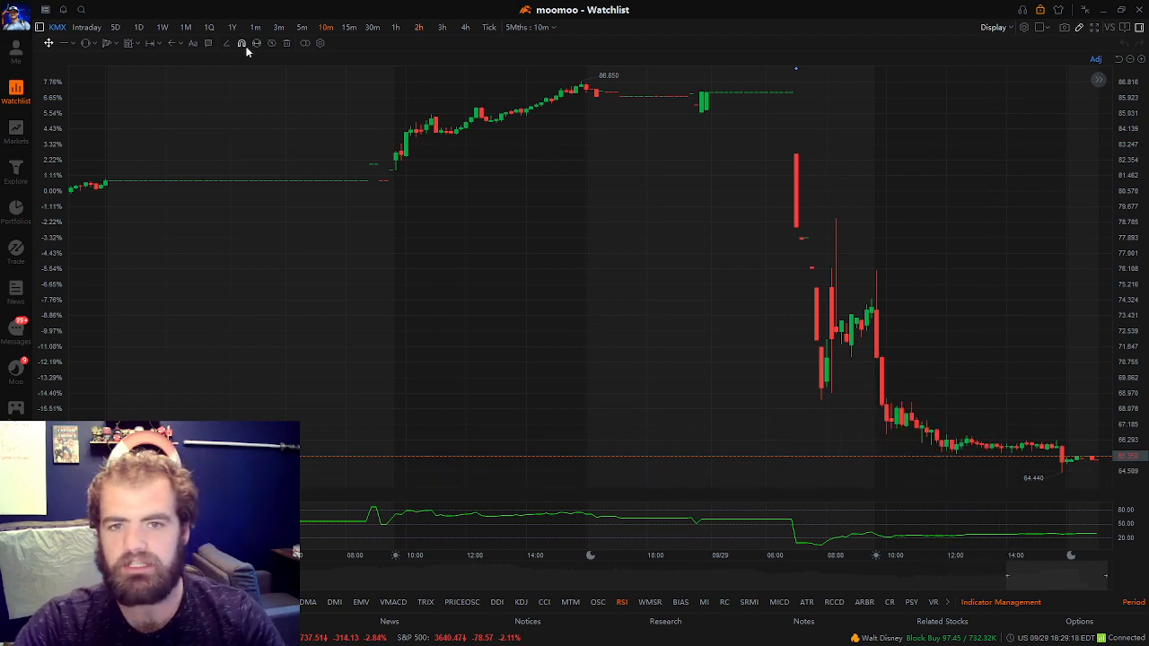
# - Show KMX on daily candles spanning several years, focusing on 2021–2022
pyautogui.click(139, 27)
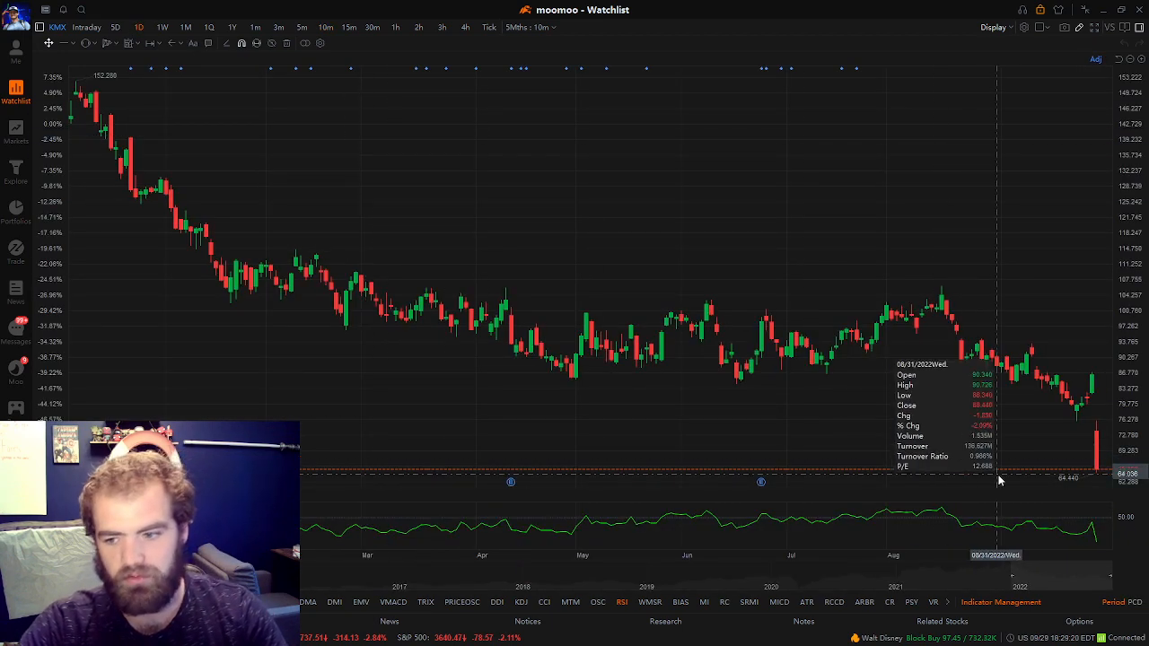
pyautogui.moveTo(884, 350)
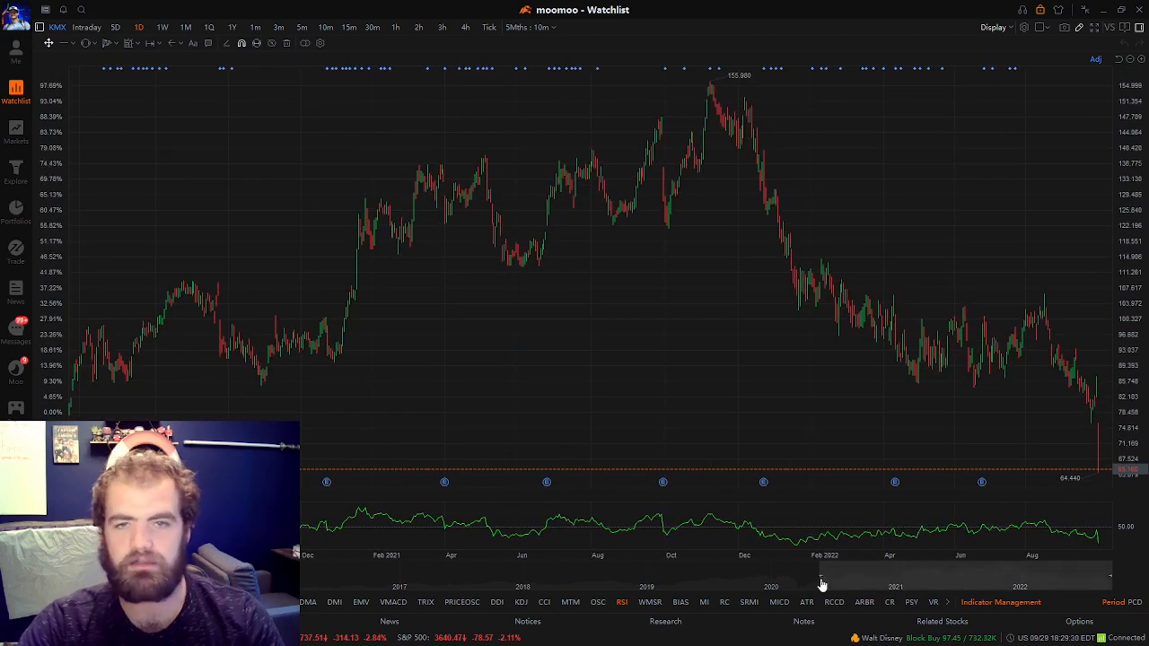
pyautogui.moveTo(1092, 481)
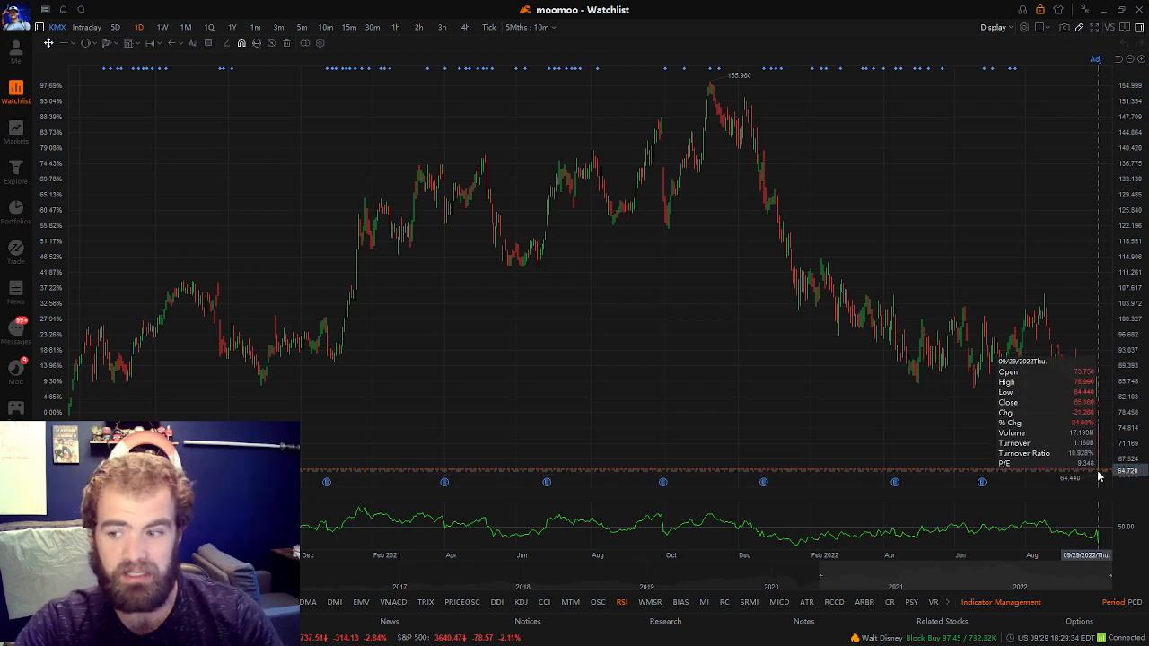
pyautogui.moveTo(1095, 446)
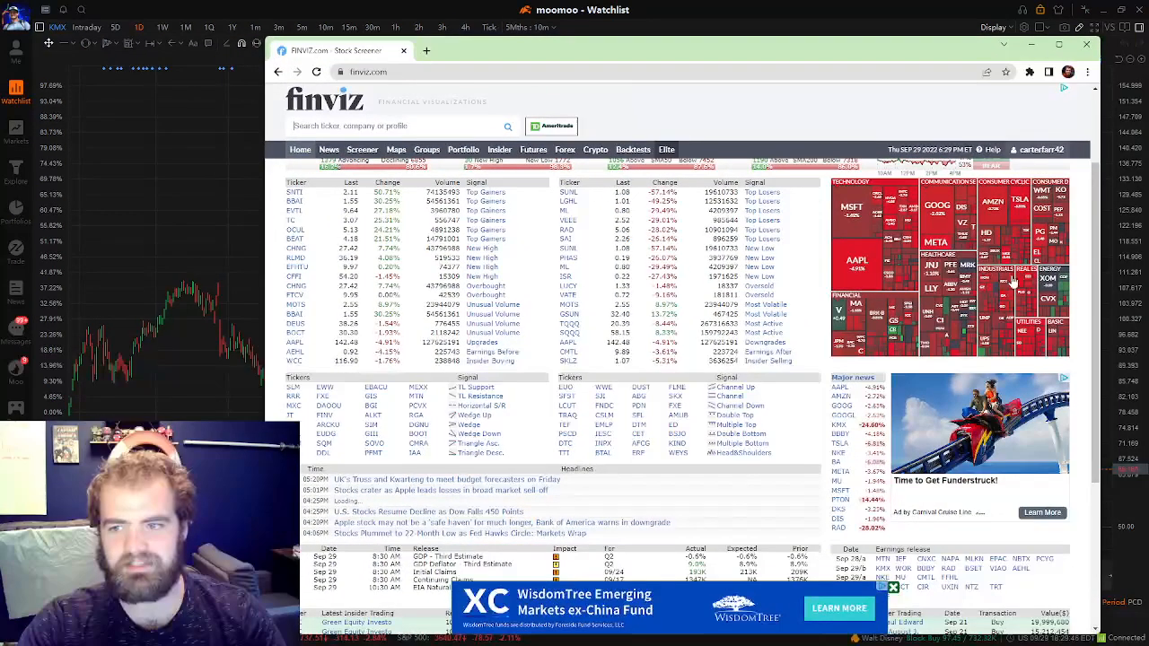
# - Load the Finviz homepage with the market heatmap and top gainers and losers
pyautogui.click(397, 149)
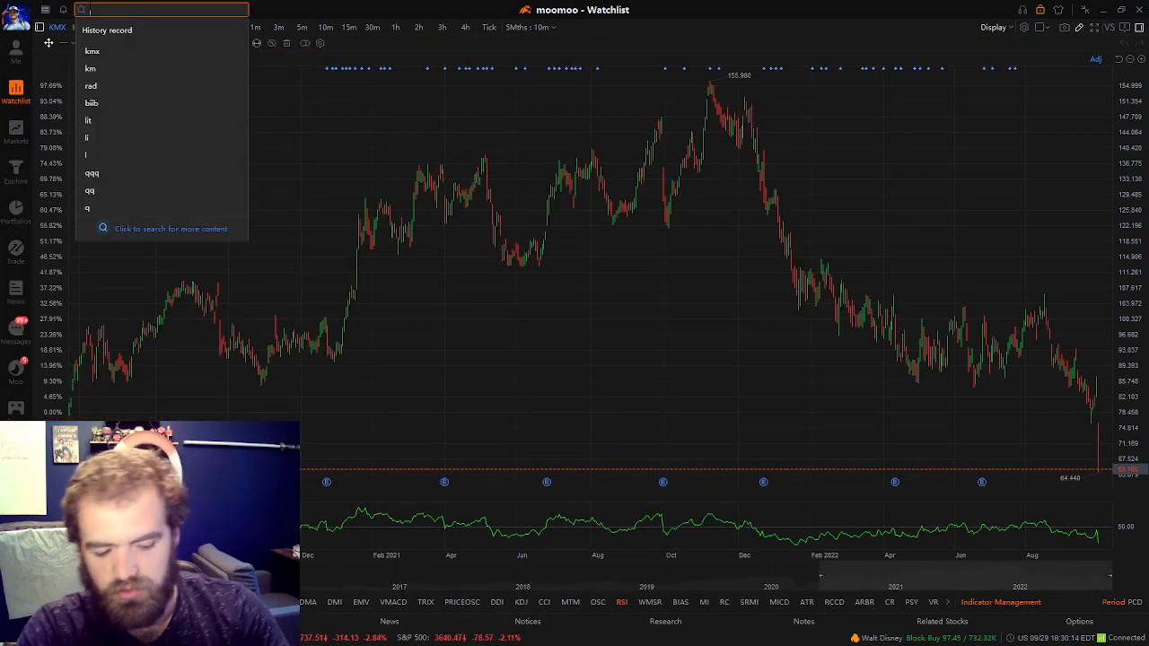
# - Search 'spy' and bring up the SPX multi-year daily chart
pyautogui.write('spy')
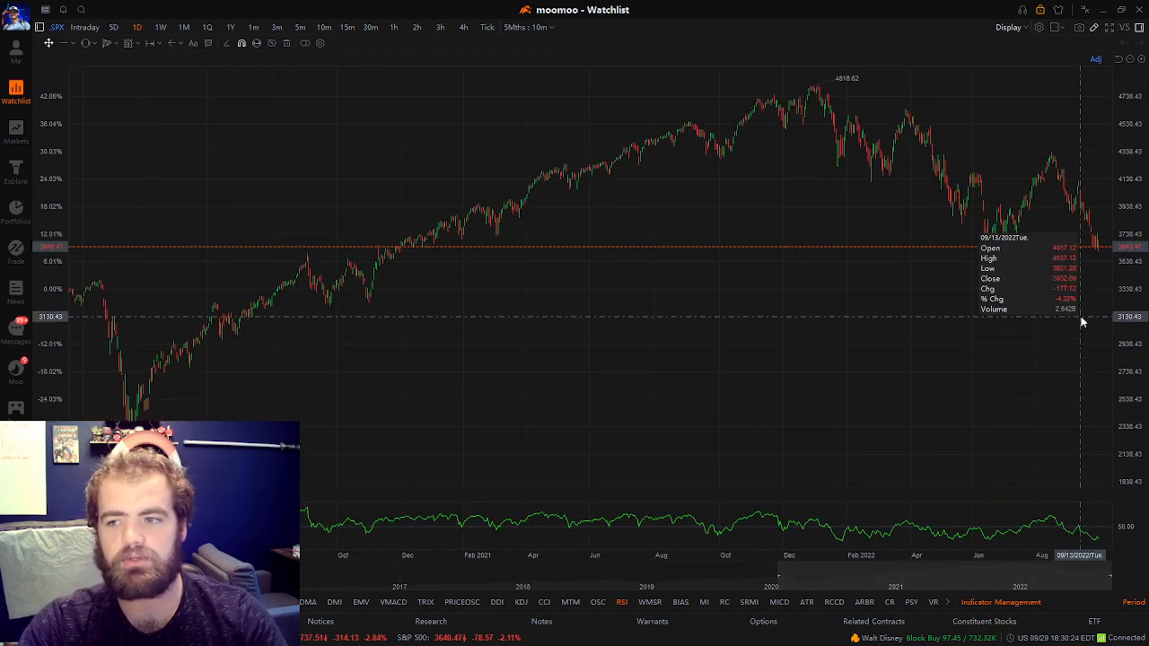
pyautogui.moveTo(774, 591)
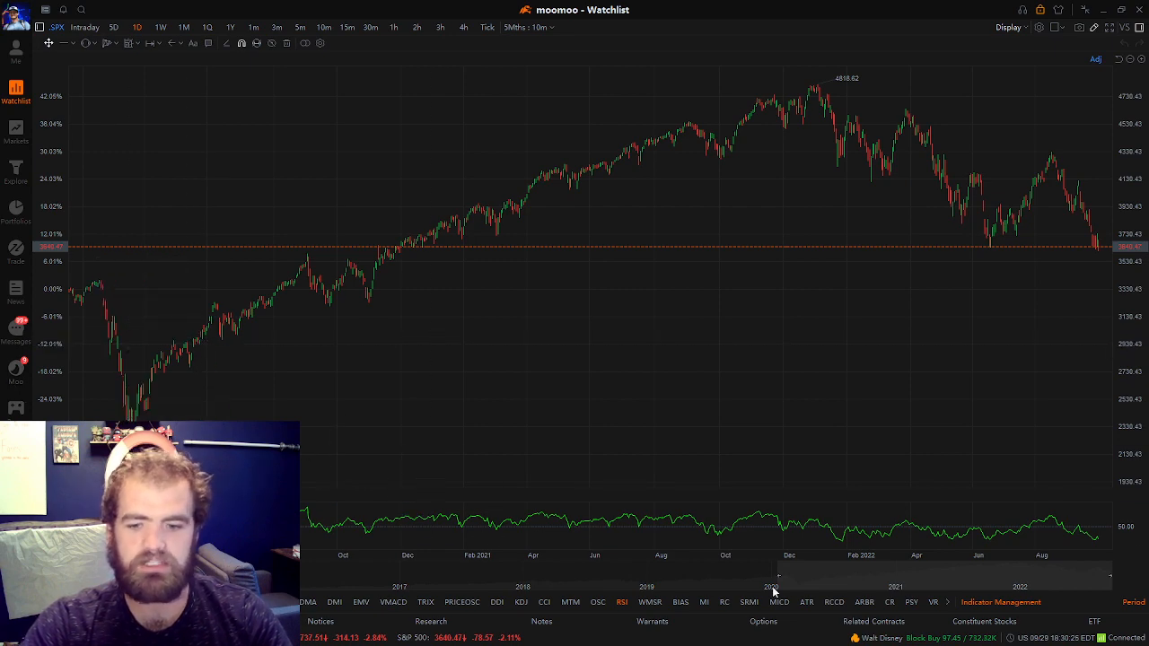
pyautogui.moveTo(979, 180)
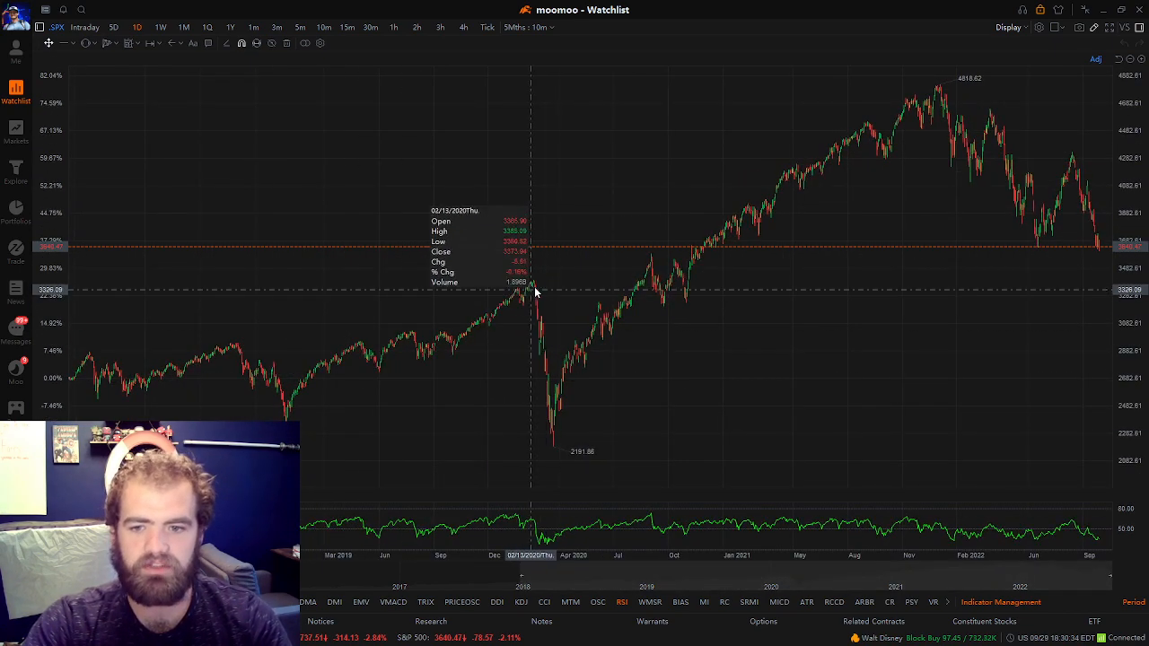
pyautogui.moveTo(273, 362)
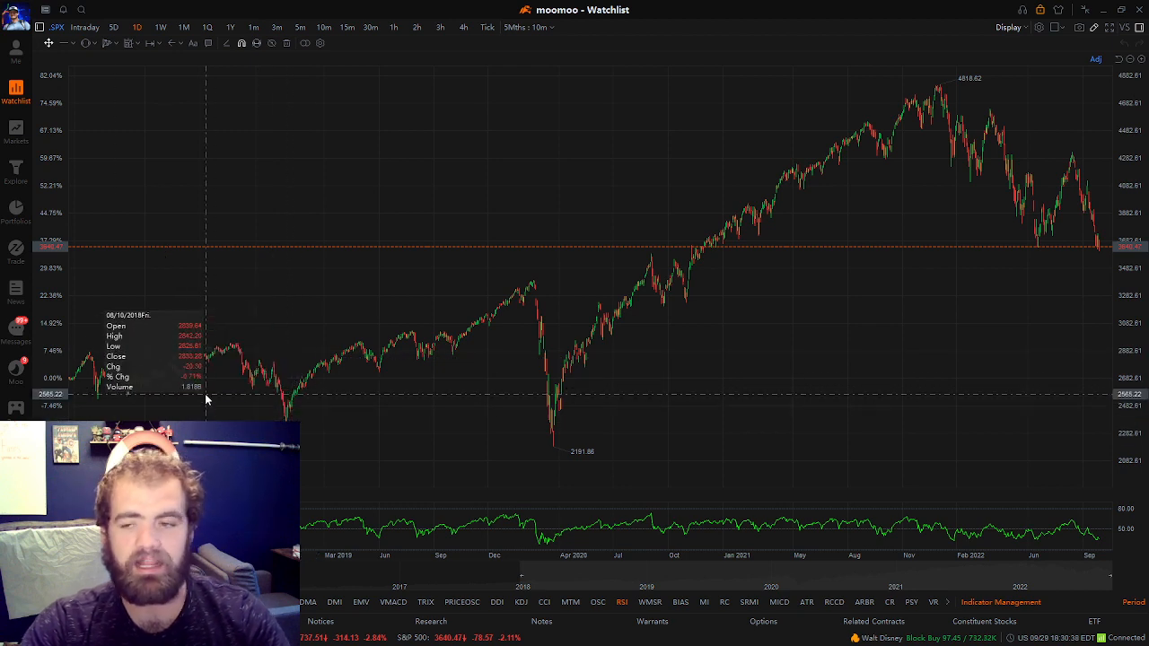
pyautogui.moveTo(273, 399)
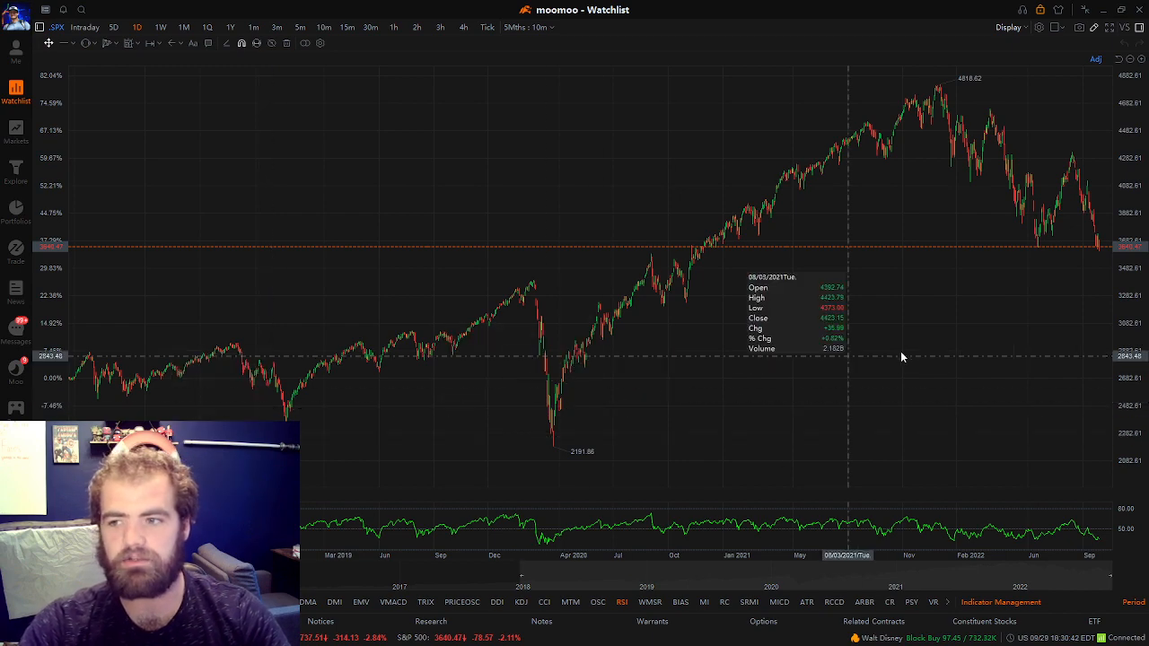
pyautogui.moveTo(314, 410)
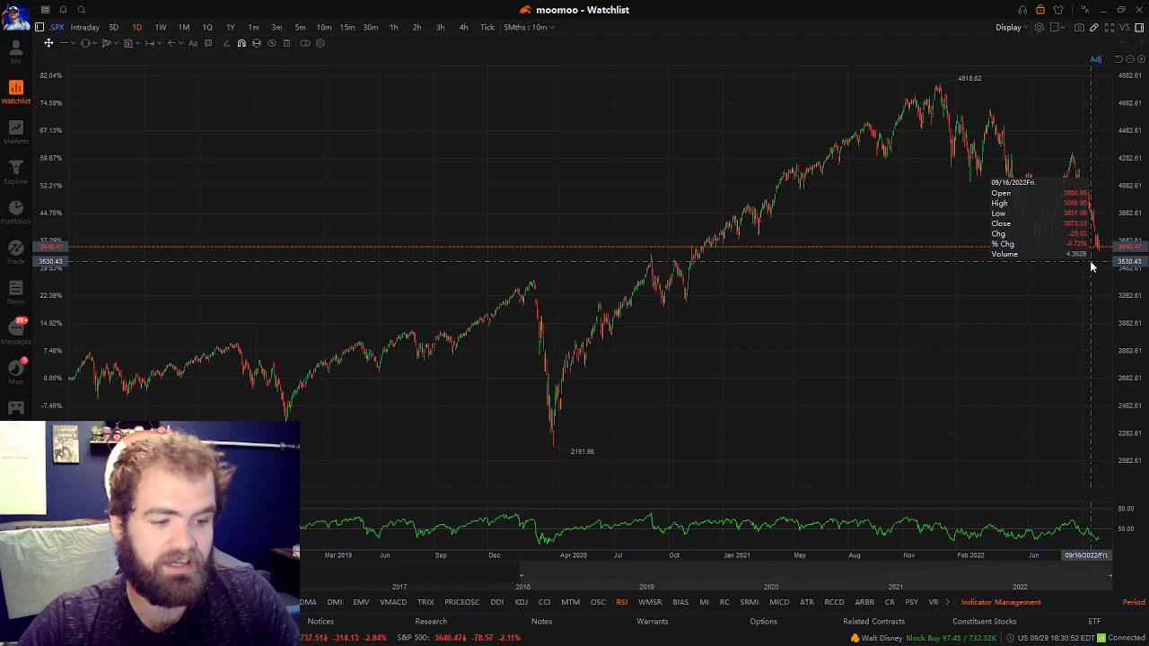
pyautogui.moveTo(1086, 265)
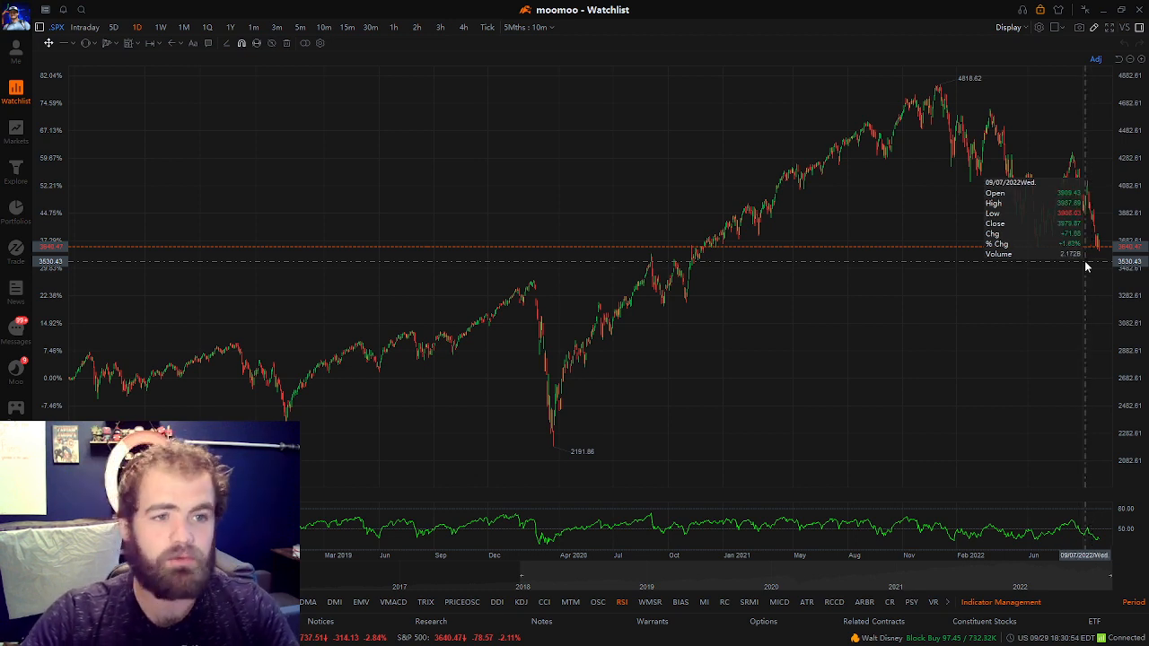